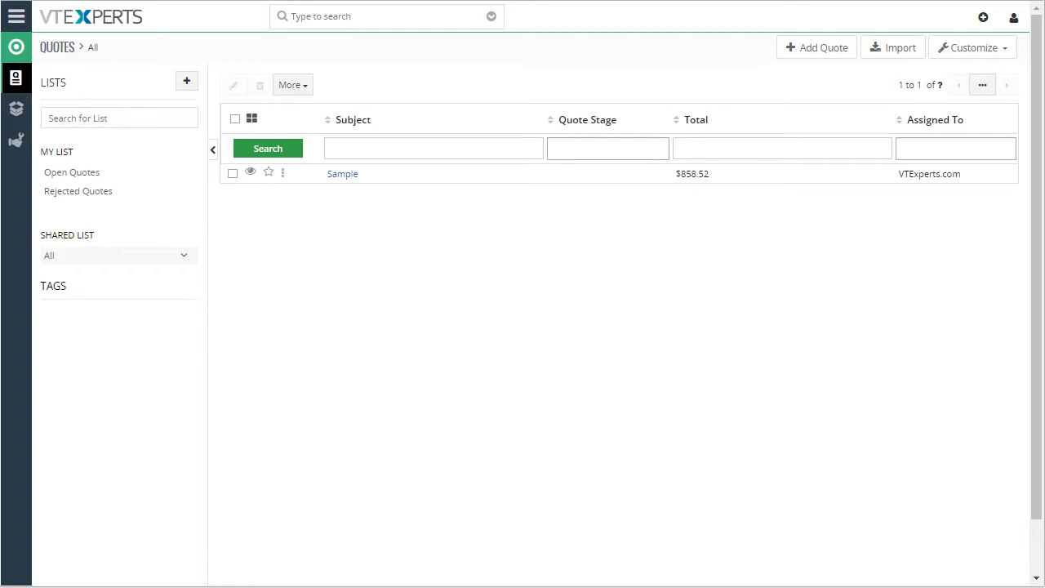
Create a new quote and fill its items from the Dell 20" Monitor template (Dell D2015H at 129.00).
{"action": "left_click", "coordinate": [817, 48]}
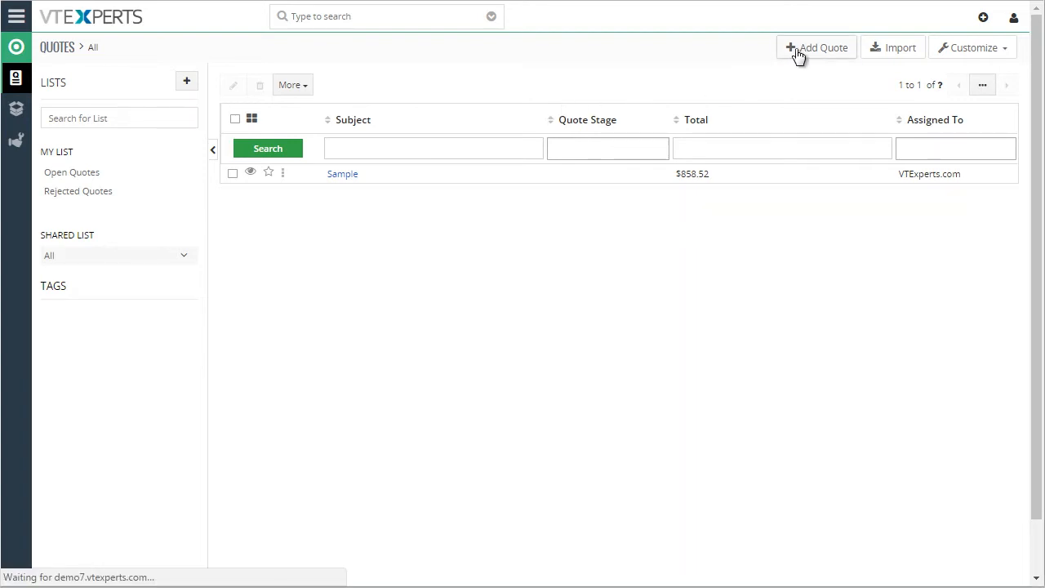
{"action": "left_click", "coordinate": [817, 47]}
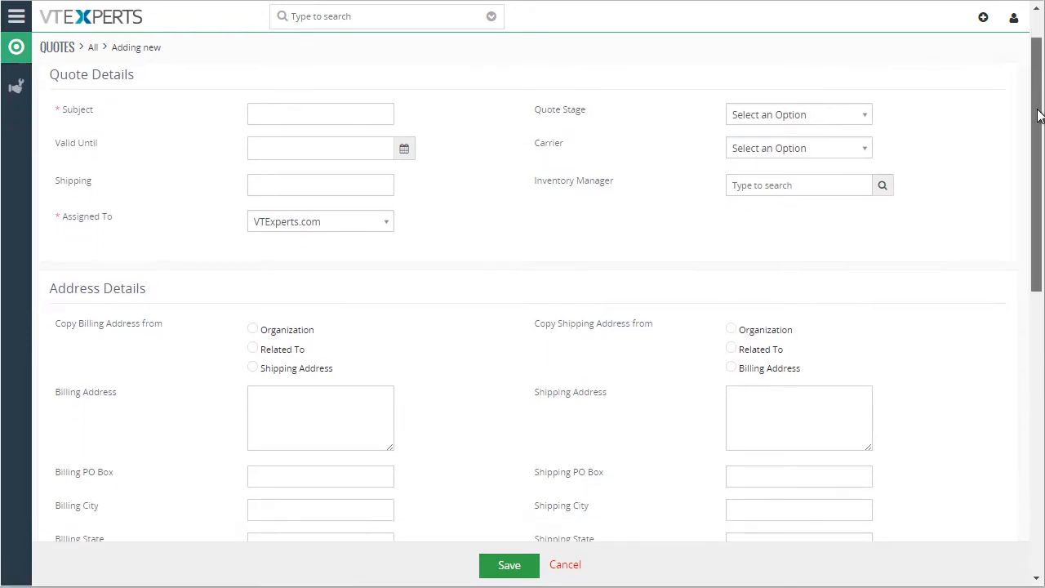
{"action": "scroll", "scroll_direction": "down", "scroll_amount": 3}
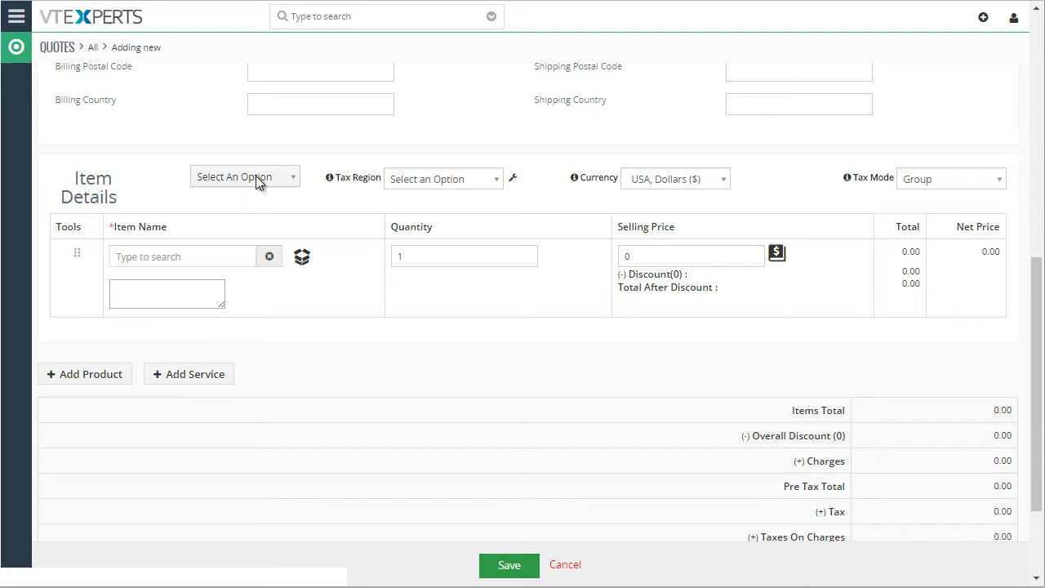
{"action": "left_click", "coordinate": [244, 176]}
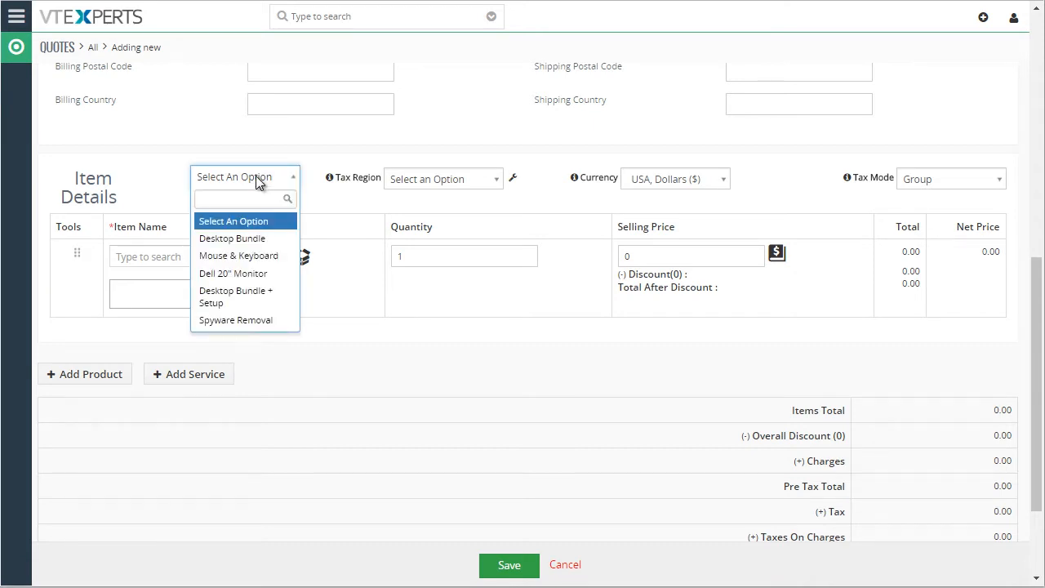
{"action": "mouse_move", "coordinate": [249, 296]}
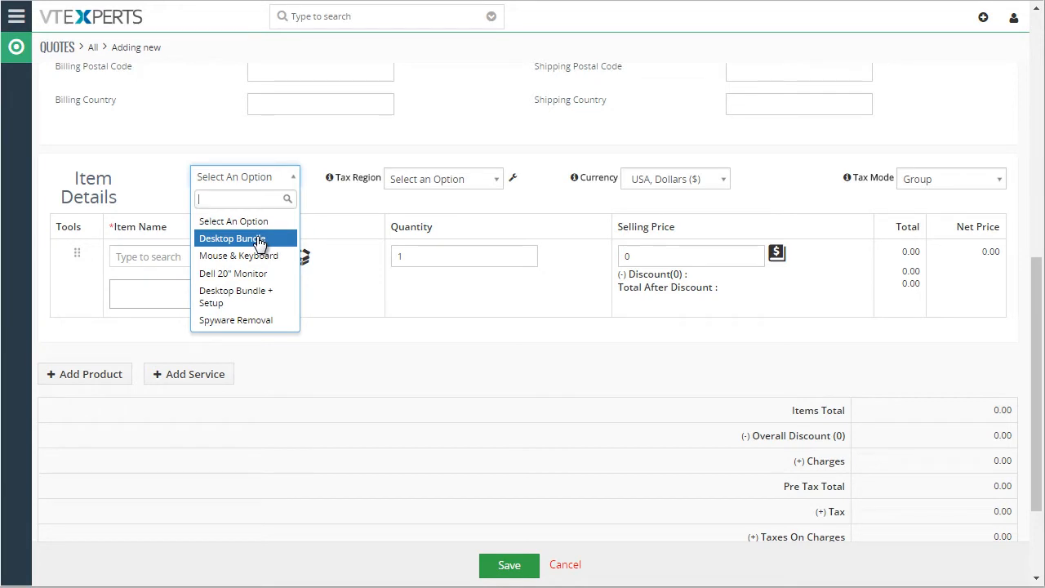
{"action": "left_click", "coordinate": [233, 274]}
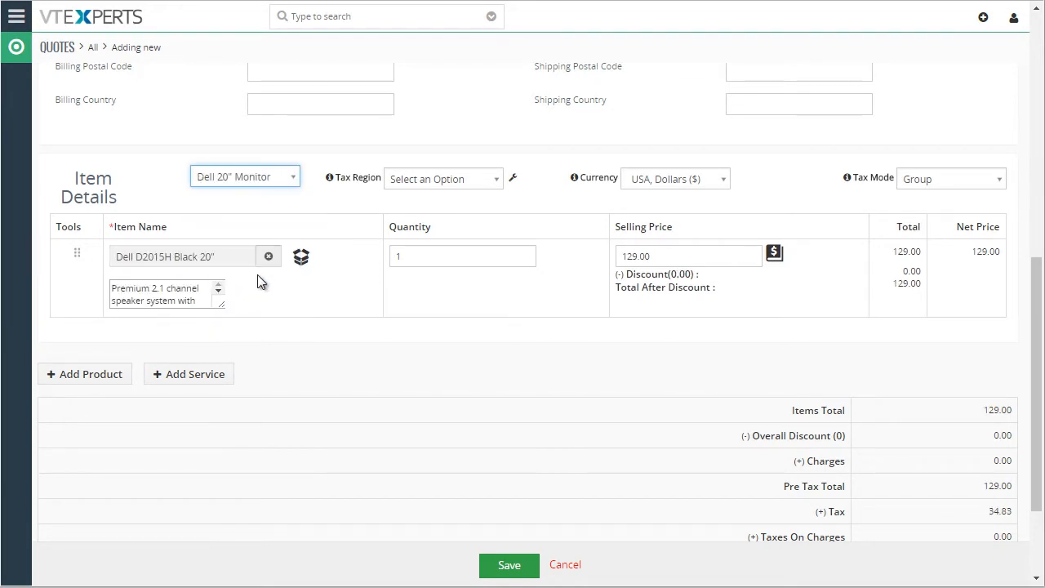
{"action": "mouse_move", "coordinate": [216, 341]}
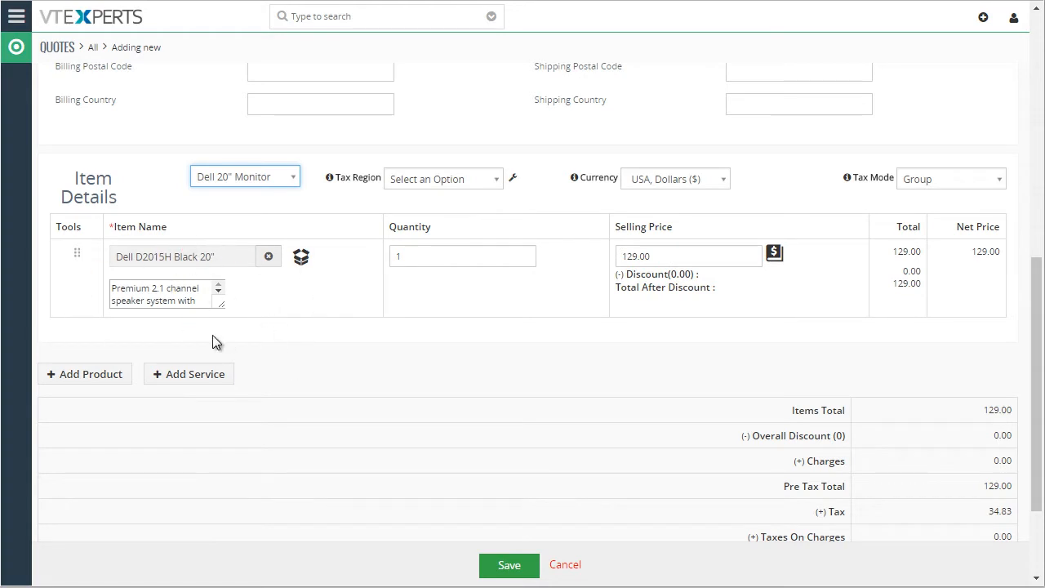
Add the Desktop Bundle products and the Spyware Removal service, bringing the items total to 905.00.
{"action": "left_click", "coordinate": [245, 176]}
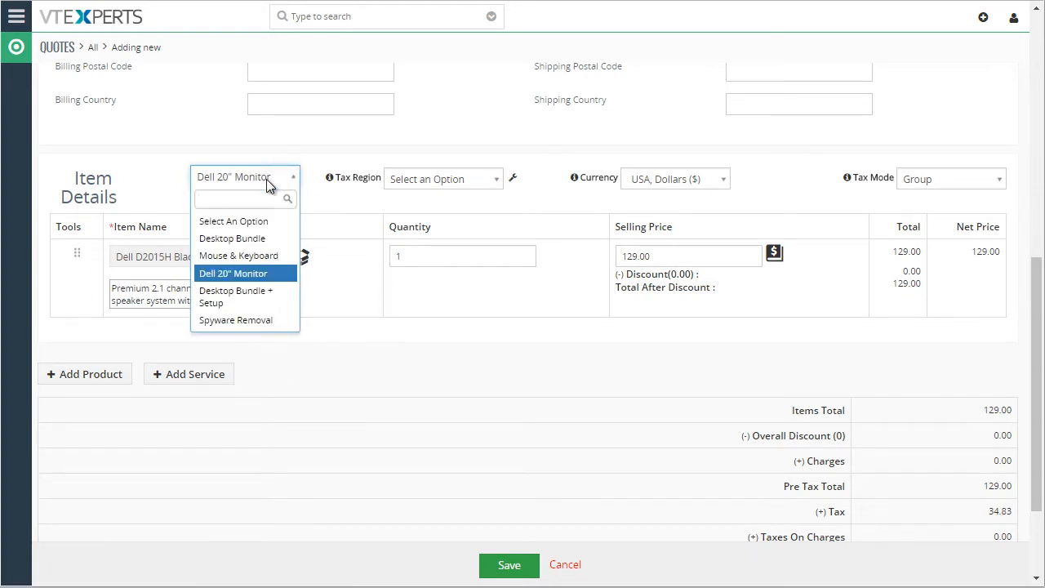
{"action": "mouse_move", "coordinate": [236, 238]}
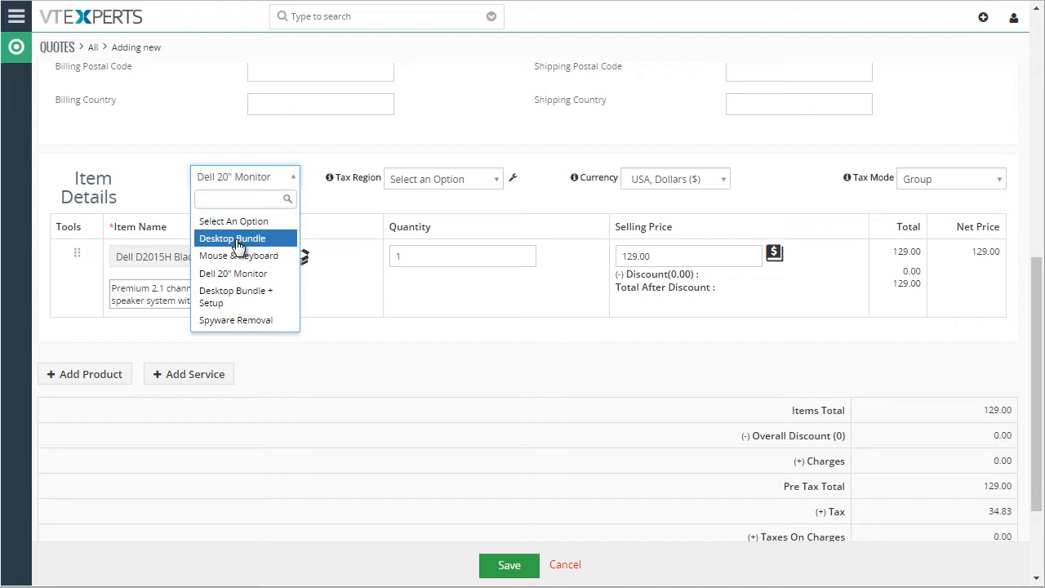
{"action": "left_click", "coordinate": [232, 238]}
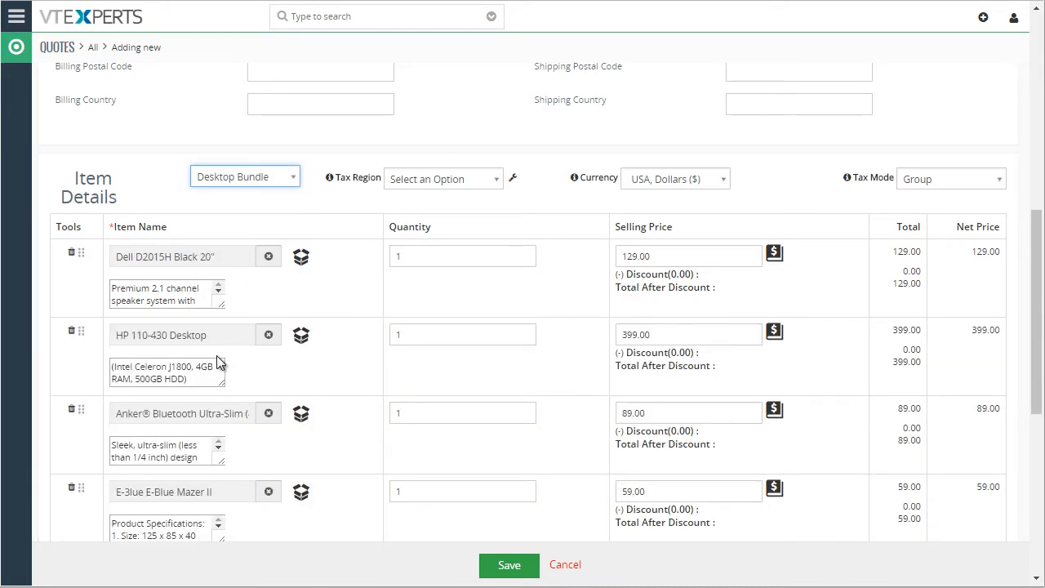
{"action": "scroll", "scroll_direction": "down", "scroll_amount": 3}
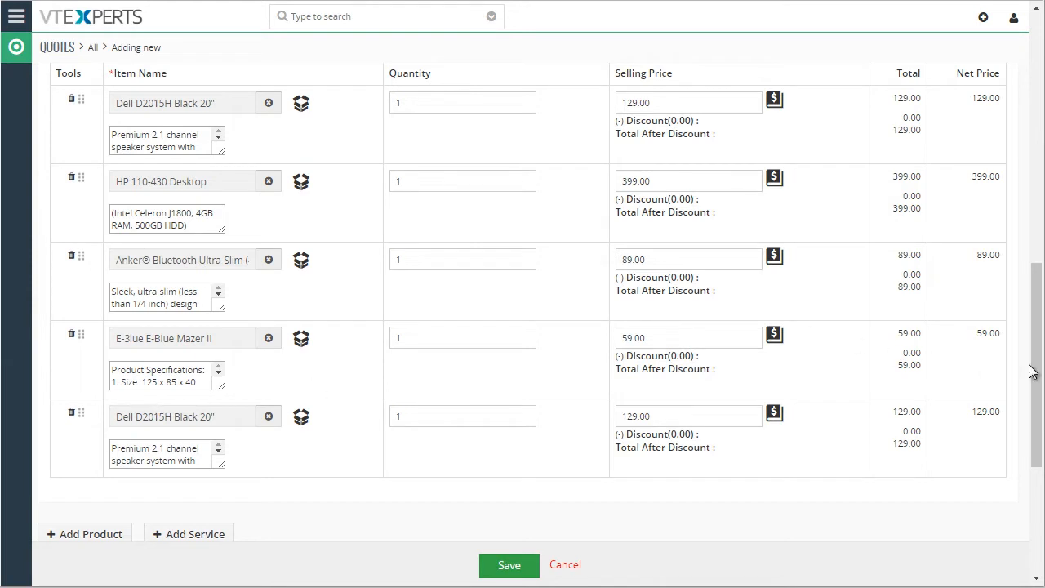
{"action": "scroll", "scroll_direction": "up", "scroll_amount": 3}
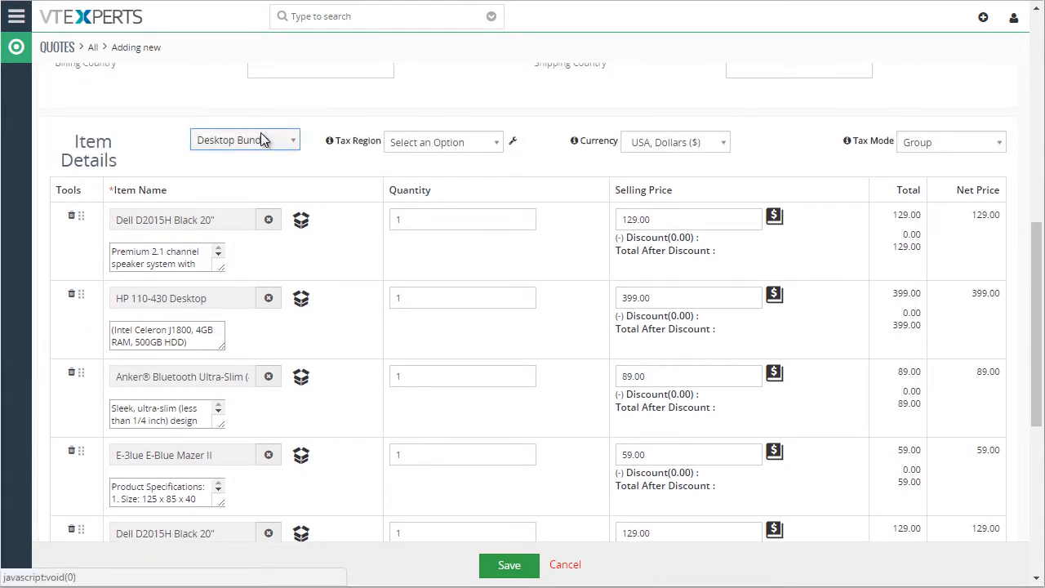
{"action": "left_click", "coordinate": [245, 140]}
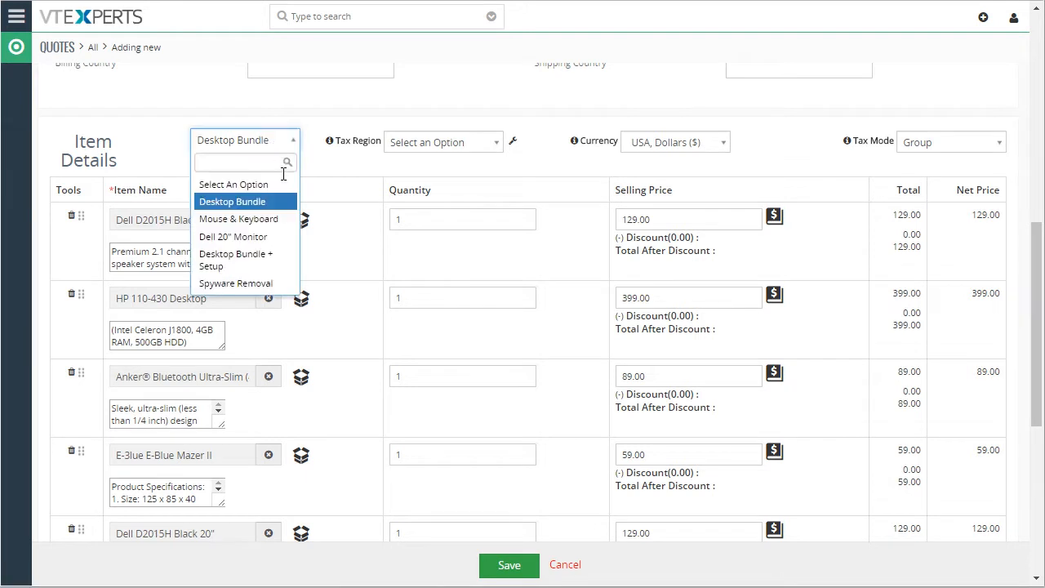
{"action": "left_click", "coordinate": [235, 283]}
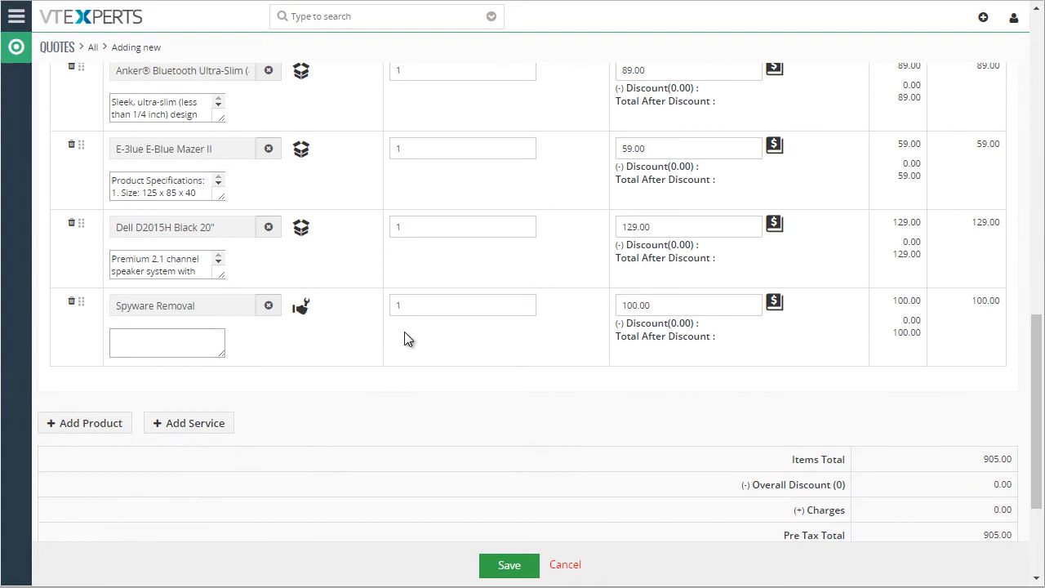
{"action": "mouse_move", "coordinate": [317, 270]}
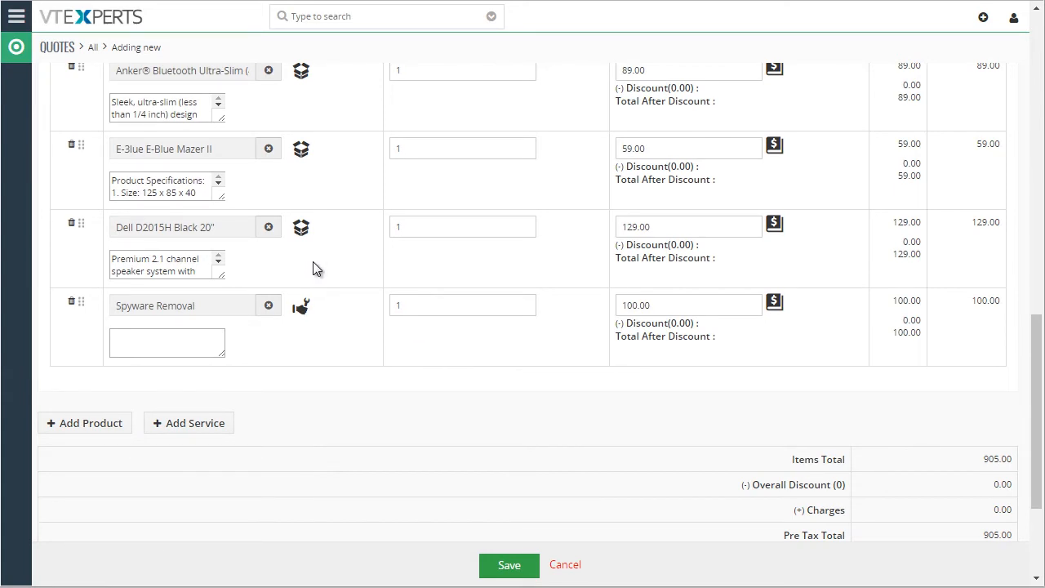
{"action": "mouse_move", "coordinate": [1037, 383]}
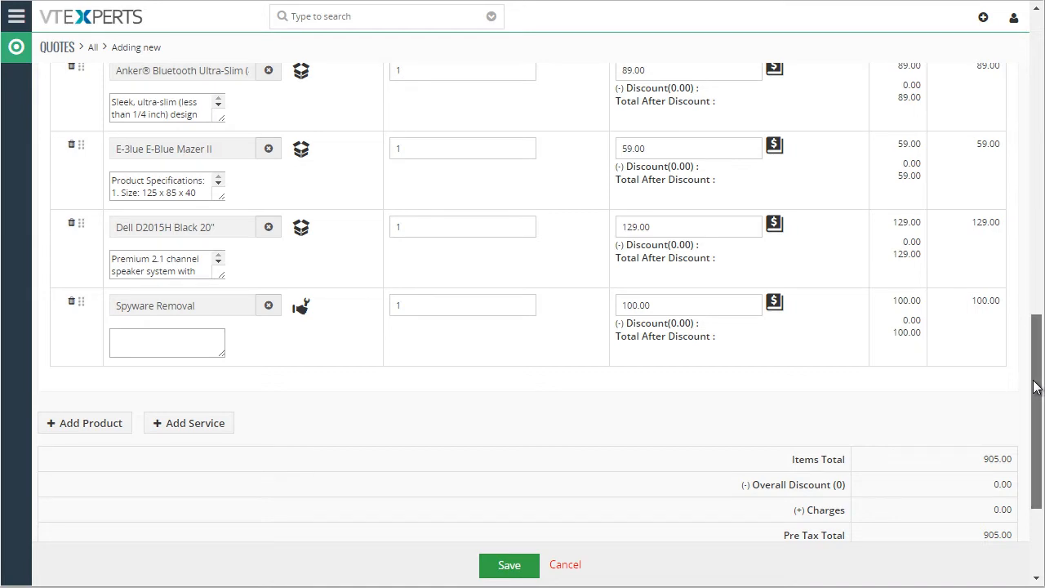
{"action": "scroll", "scroll_direction": "up", "scroll_amount": 3}
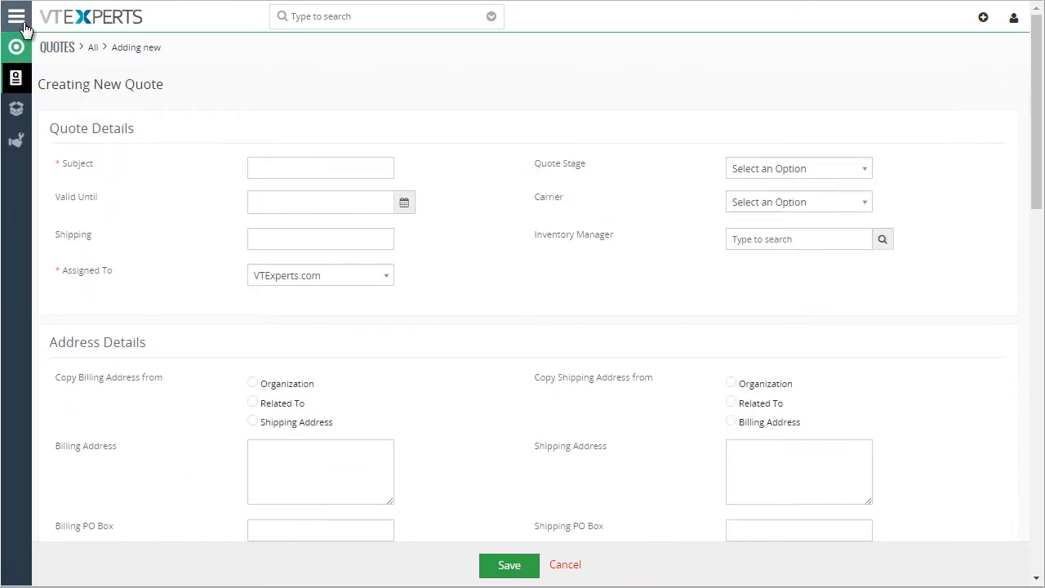
Leave the unsaved quote for Inventory > Product and Service Templates and begin a new template.
{"action": "left_click", "coordinate": [16, 17]}
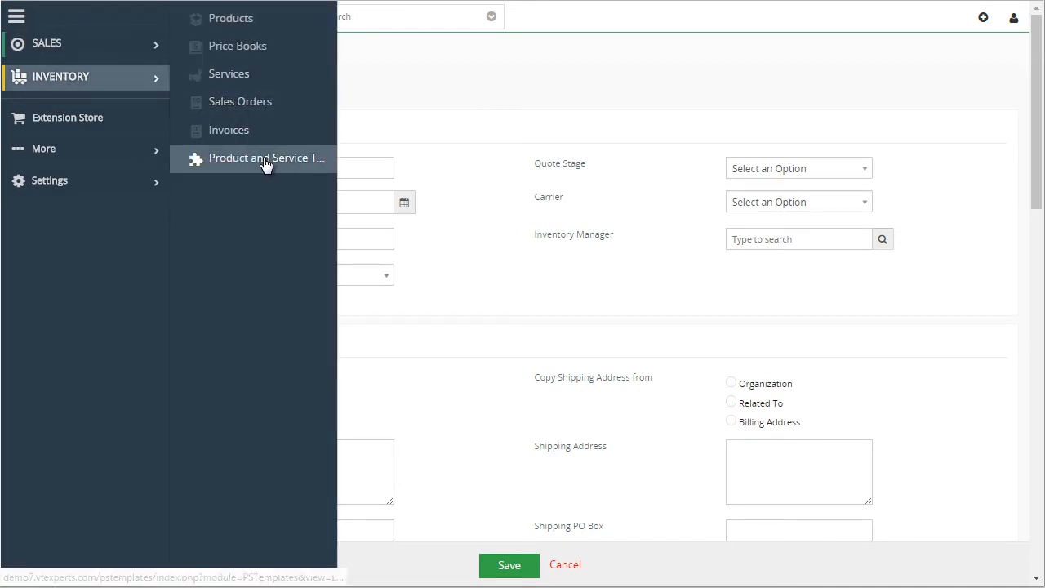
{"action": "left_click", "coordinate": [264, 158]}
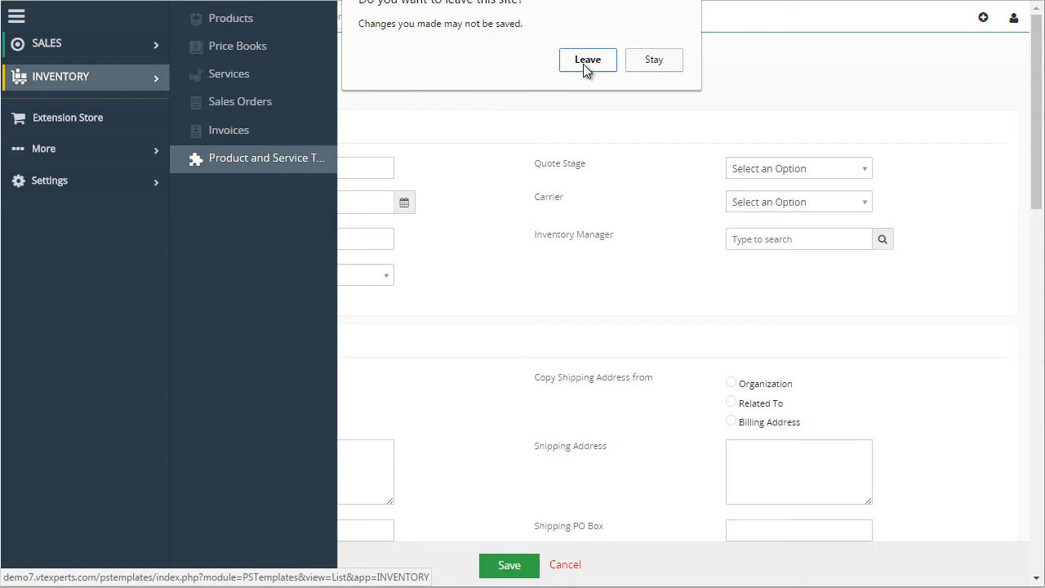
{"action": "left_click", "coordinate": [587, 60]}
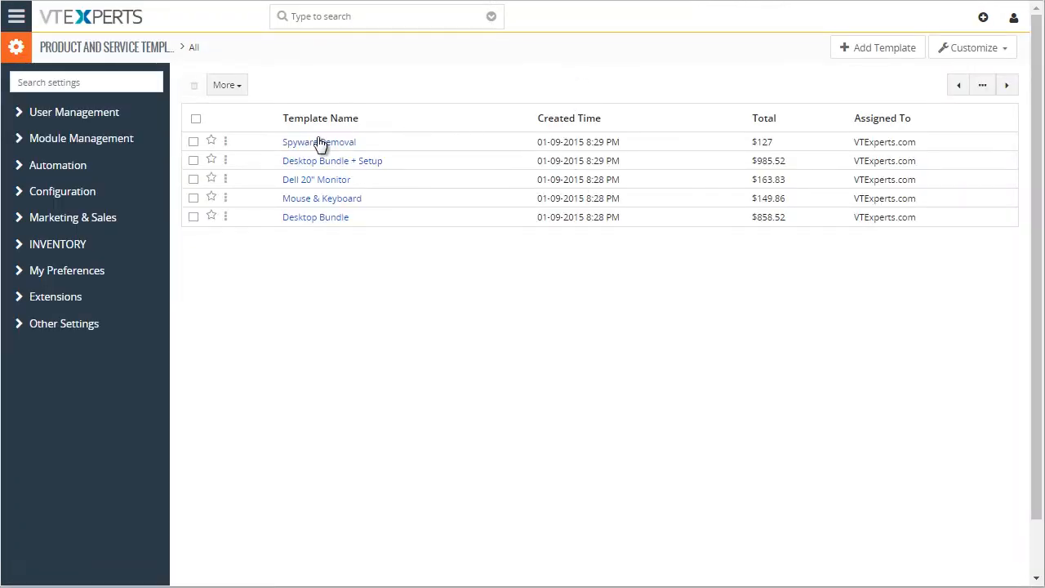
{"action": "mouse_move", "coordinate": [739, 107]}
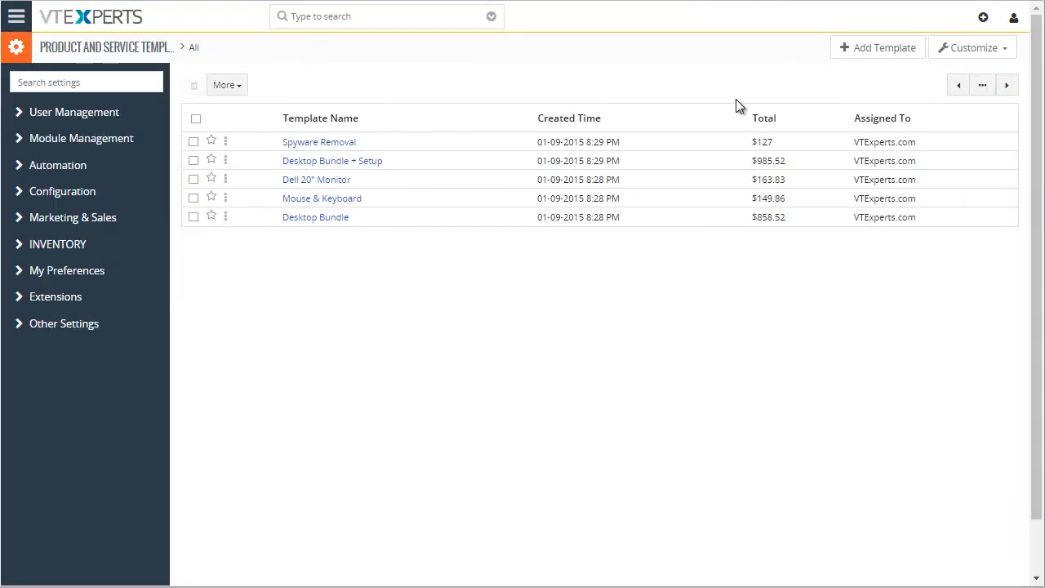
{"action": "mouse_move", "coordinate": [833, 101]}
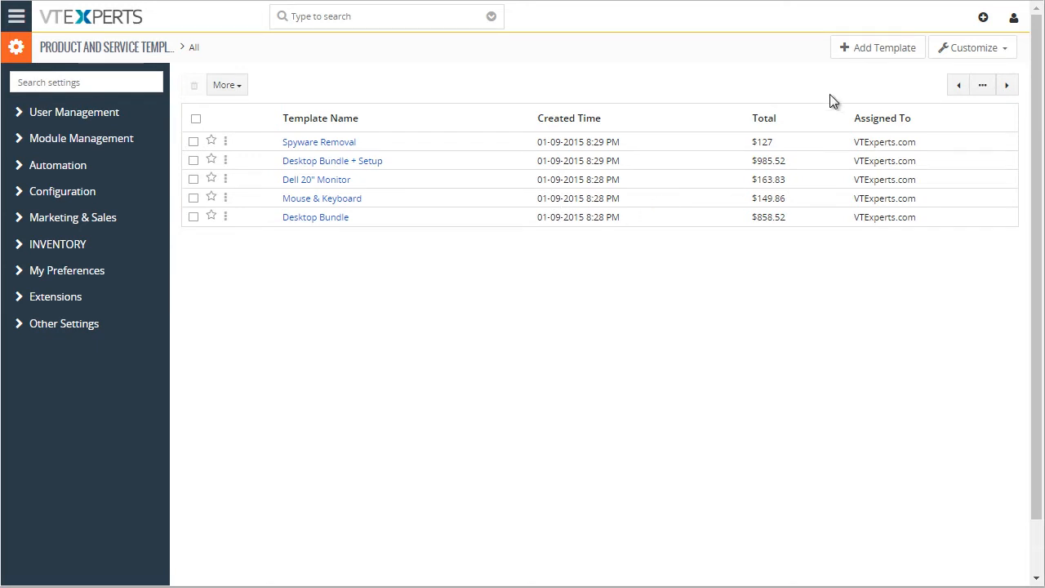
{"action": "left_click", "coordinate": [877, 47]}
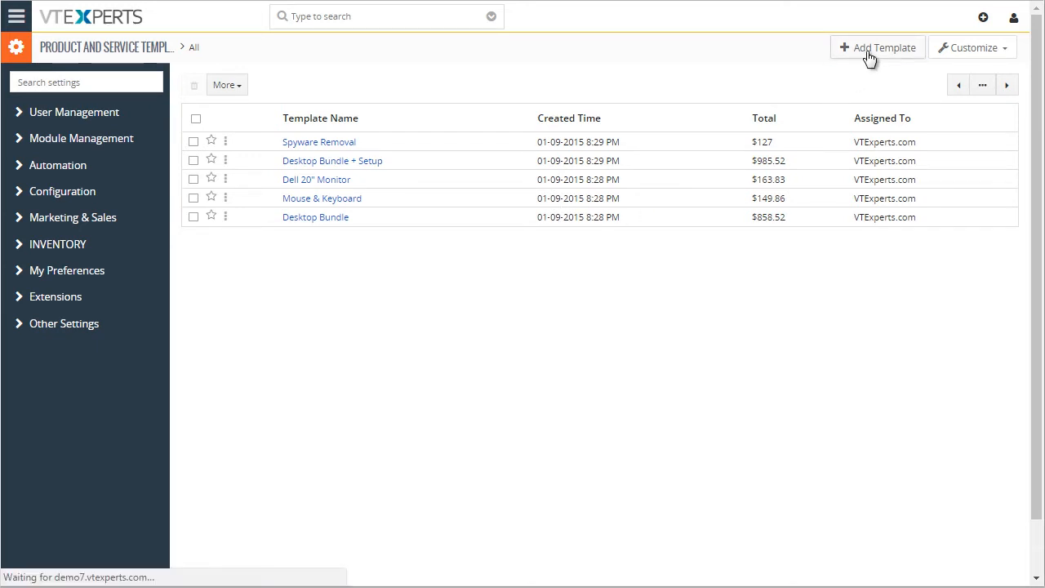
Name the template Temp and assign it to the Quotes module.
{"action": "left_click", "coordinate": [877, 48]}
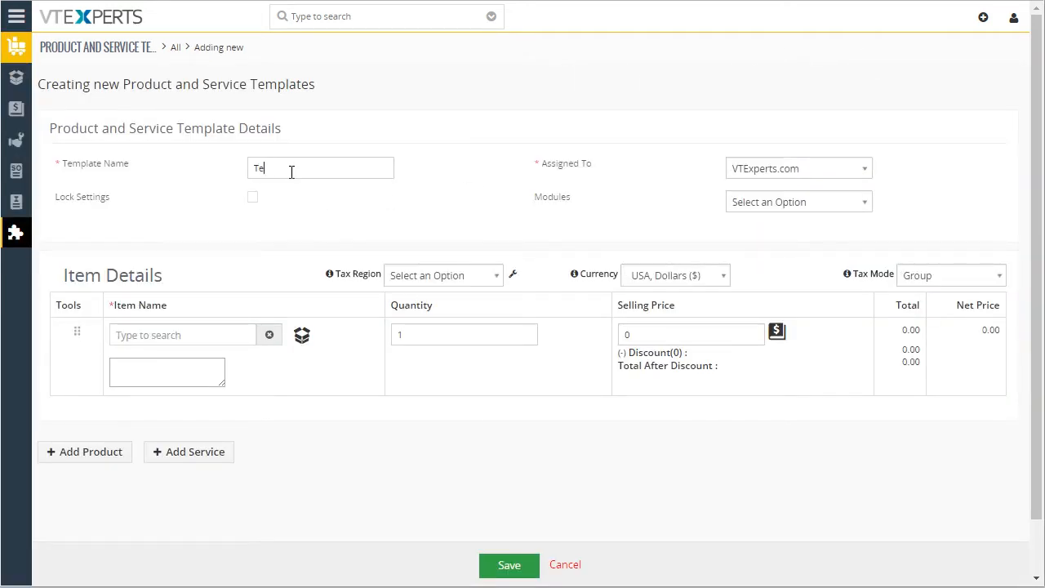
{"action": "type", "text": "mp"}
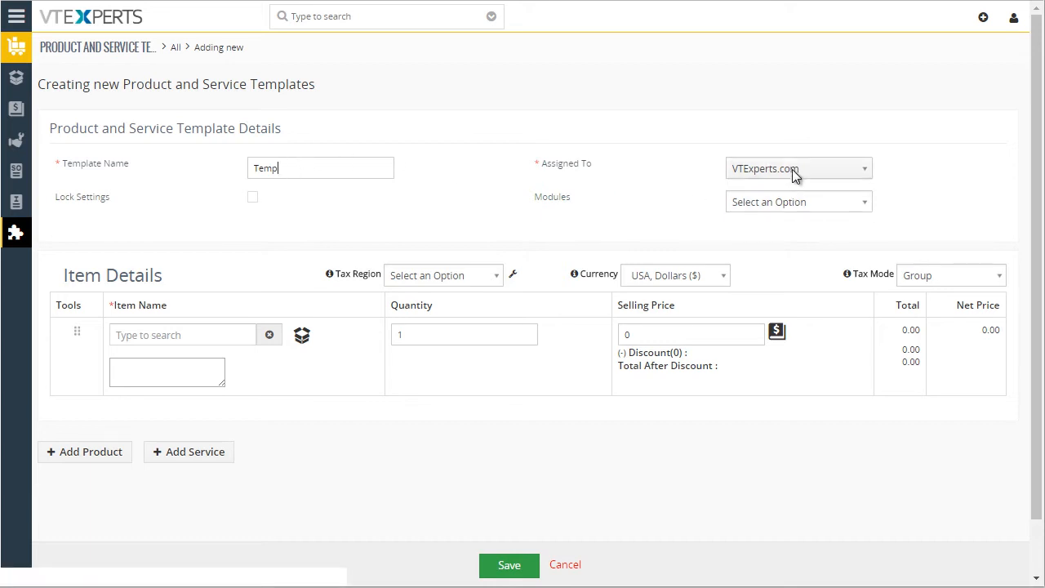
{"action": "left_click", "coordinate": [797, 201]}
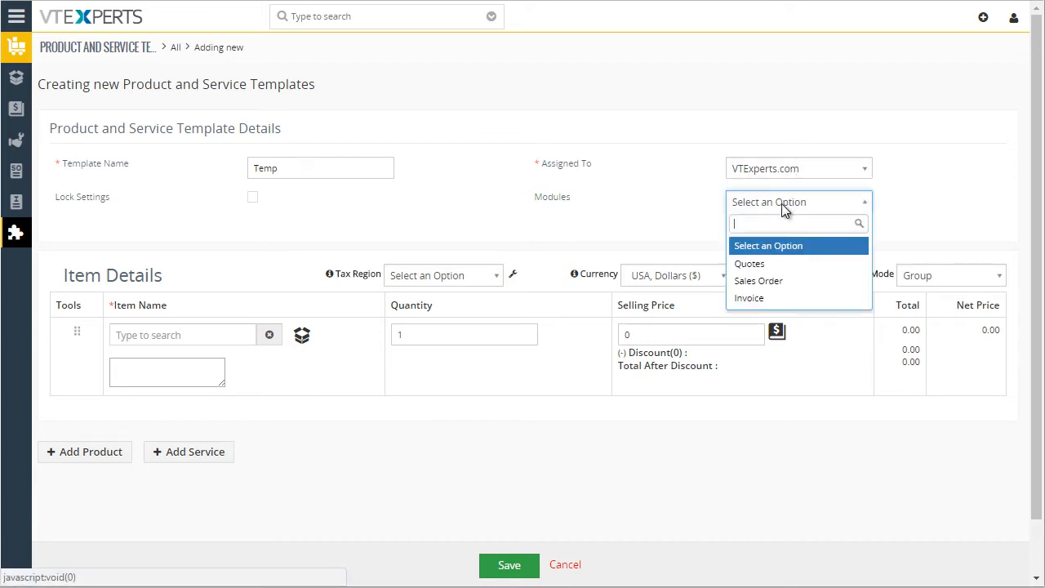
{"action": "mouse_move", "coordinate": [774, 263]}
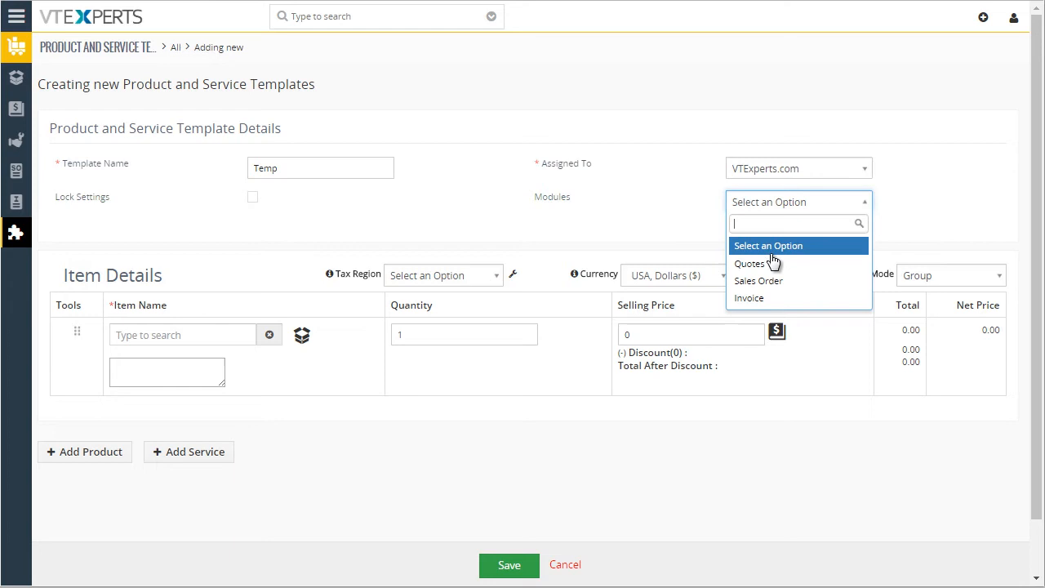
{"action": "mouse_move", "coordinate": [750, 263]}
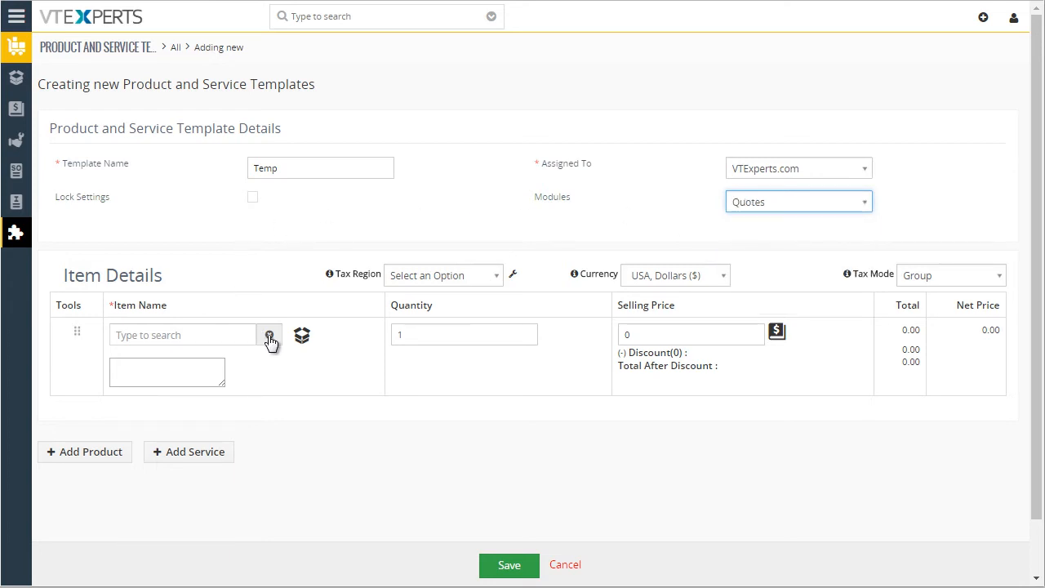
Add Dell D2015H Black 20" (129.00) and the Anker Bluetooth keyboard (89.00) as the two items.
{"action": "left_click", "coordinate": [270, 335]}
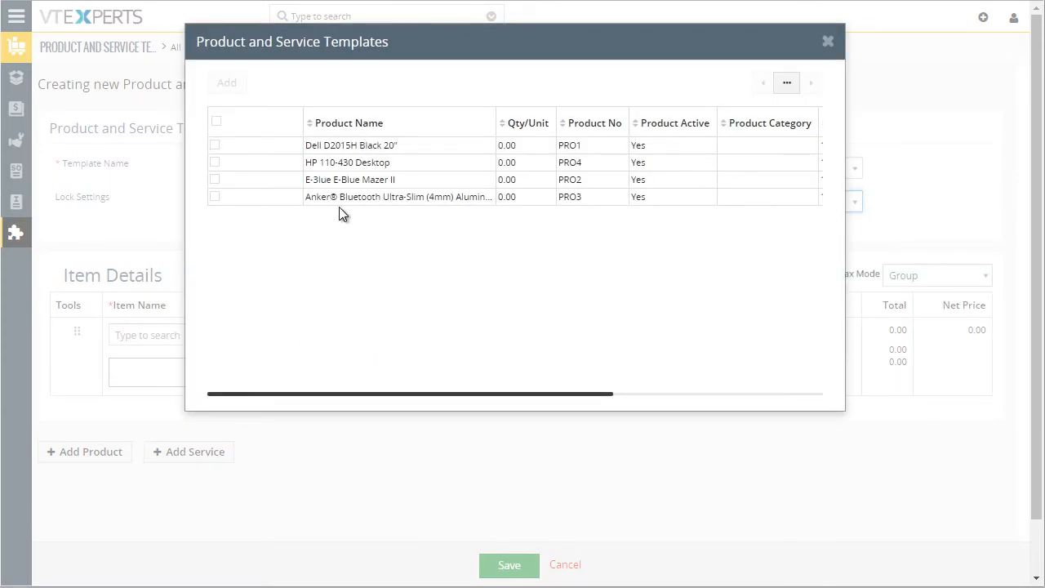
{"action": "left_click", "coordinate": [352, 144]}
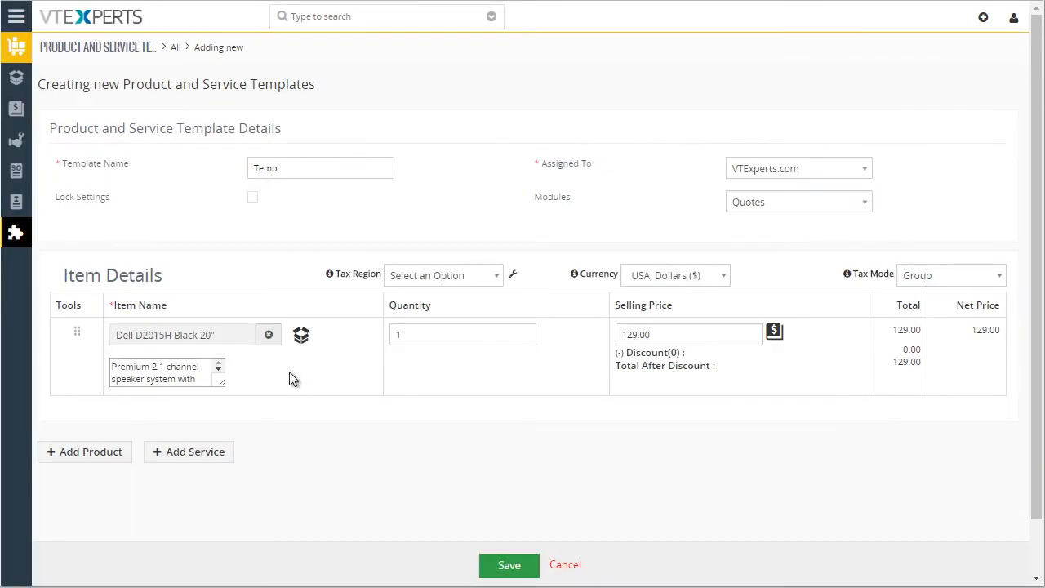
{"action": "left_click", "coordinate": [85, 451]}
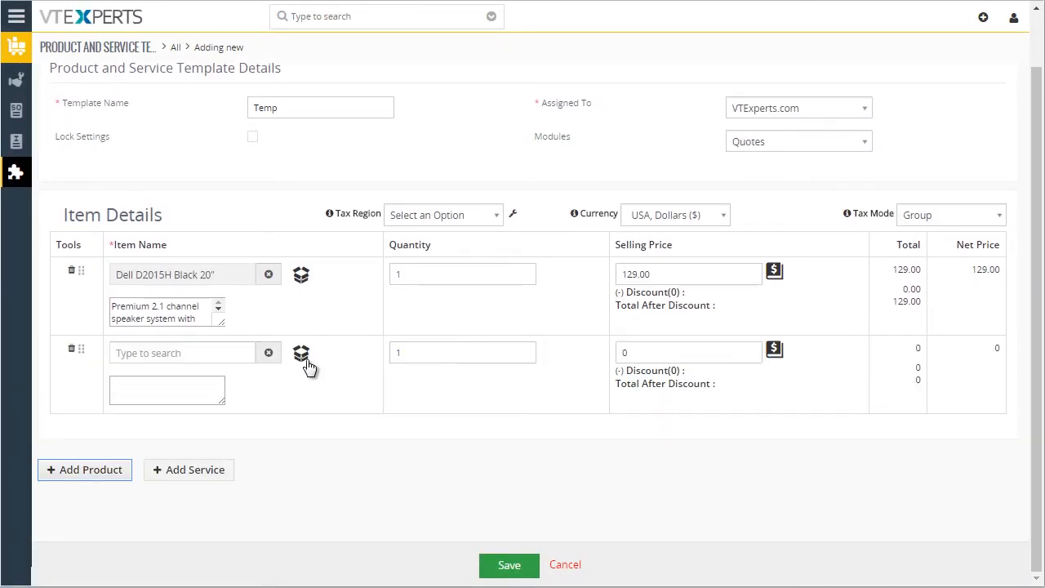
{"action": "left_click", "coordinate": [301, 353]}
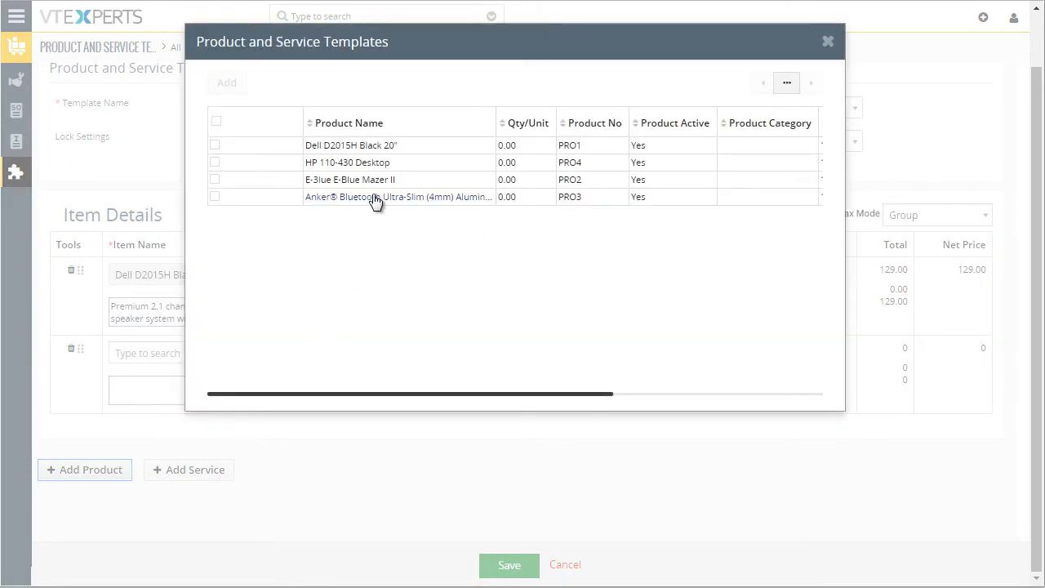
{"action": "left_click", "coordinate": [376, 197]}
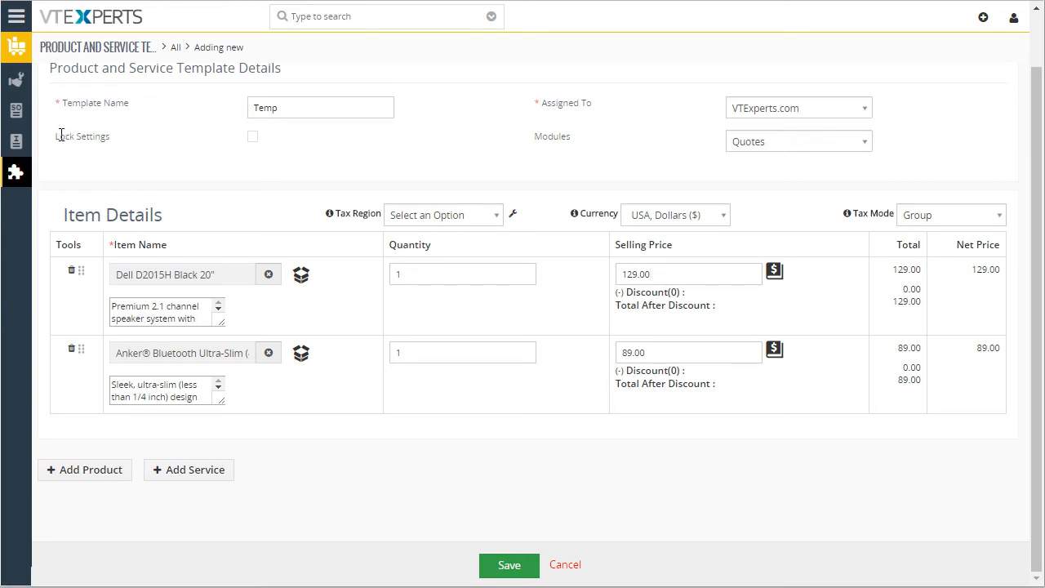
{"action": "double_click", "coordinate": [81, 136]}
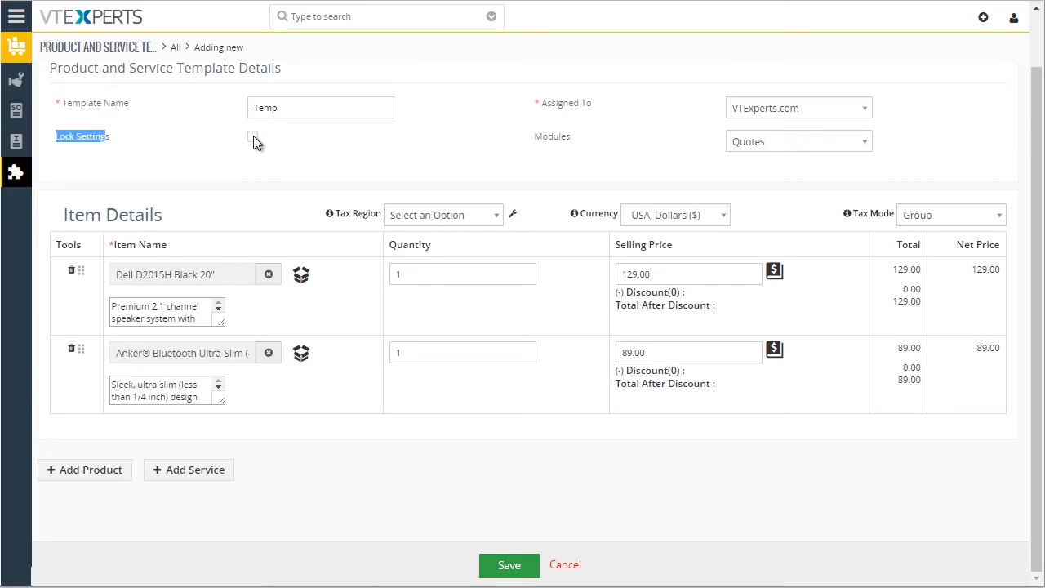
{"action": "left_click", "coordinate": [253, 136]}
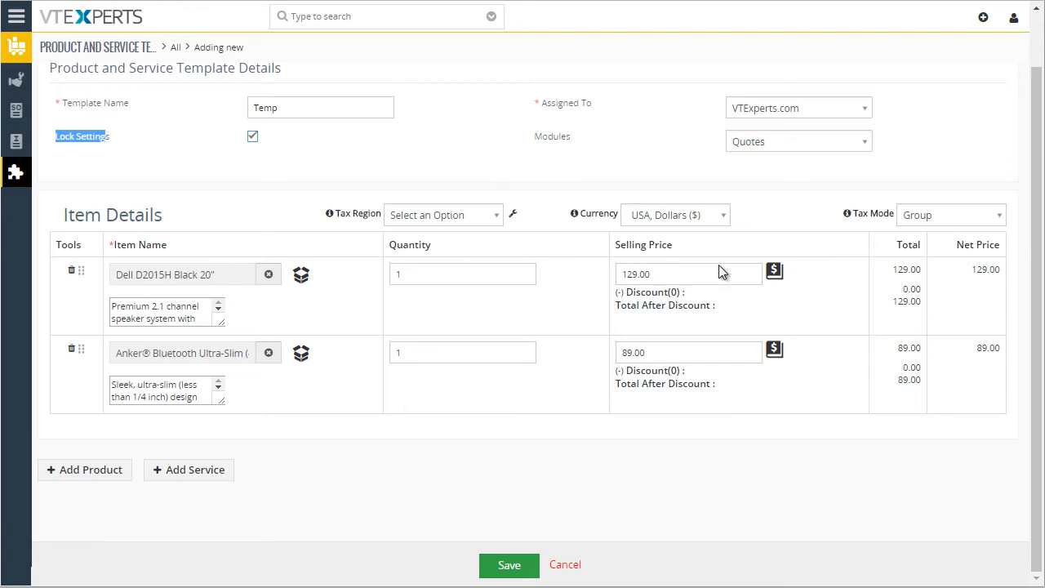
{"action": "mouse_move", "coordinate": [599, 291]}
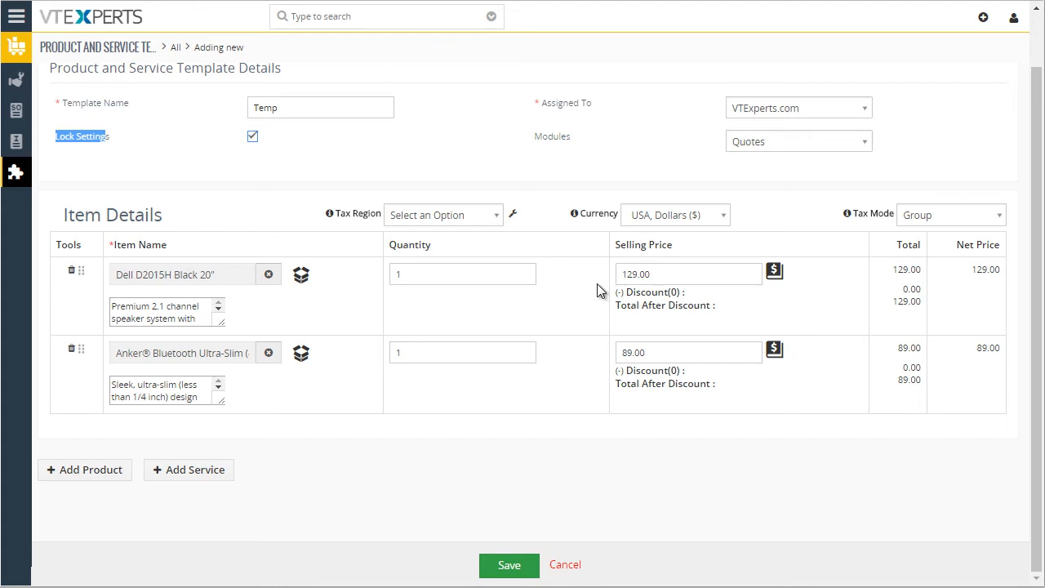
{"action": "mouse_move", "coordinate": [559, 295]}
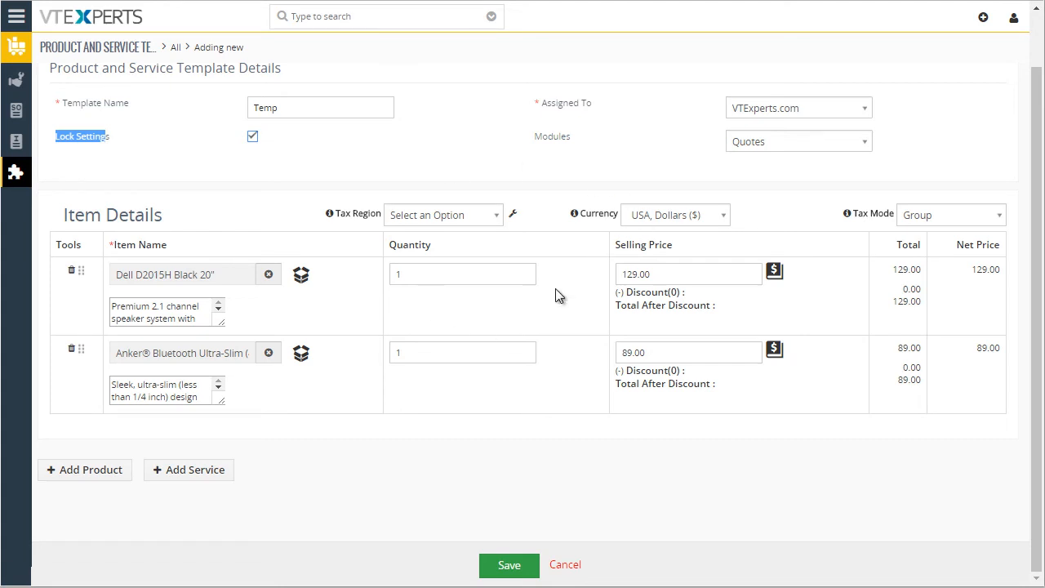
{"action": "mouse_move", "coordinate": [212, 291]}
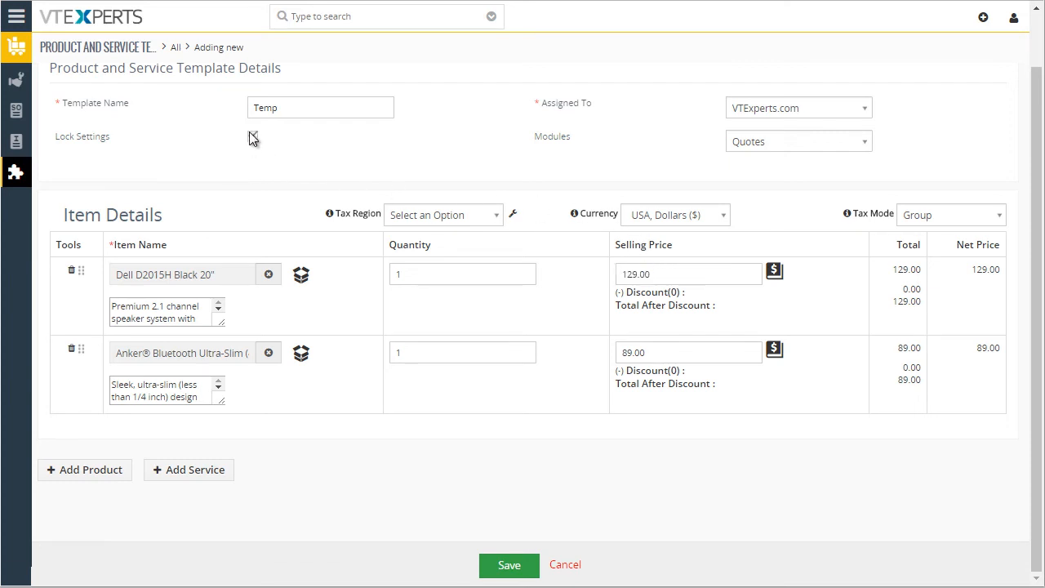
{"action": "left_click", "coordinate": [252, 136]}
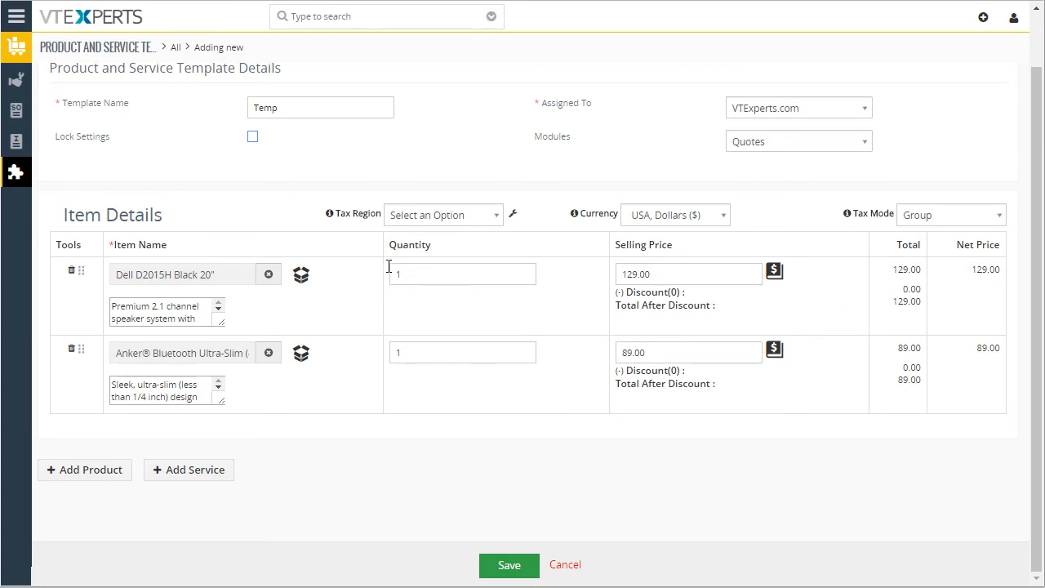
{"action": "mouse_move", "coordinate": [525, 329]}
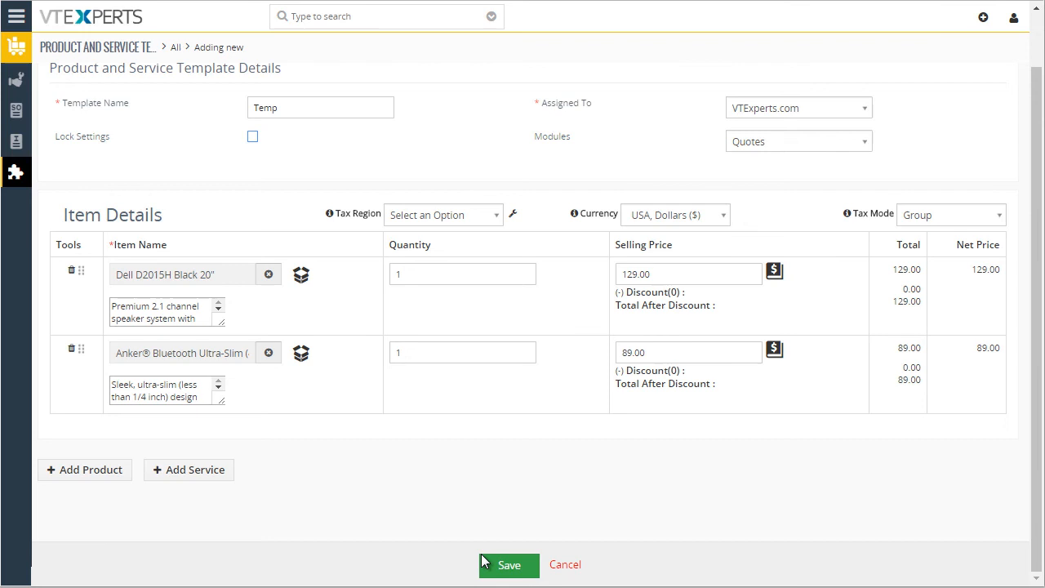
Save the Temp template ($218 total) and go to the Quotes list.
{"action": "left_click", "coordinate": [508, 564]}
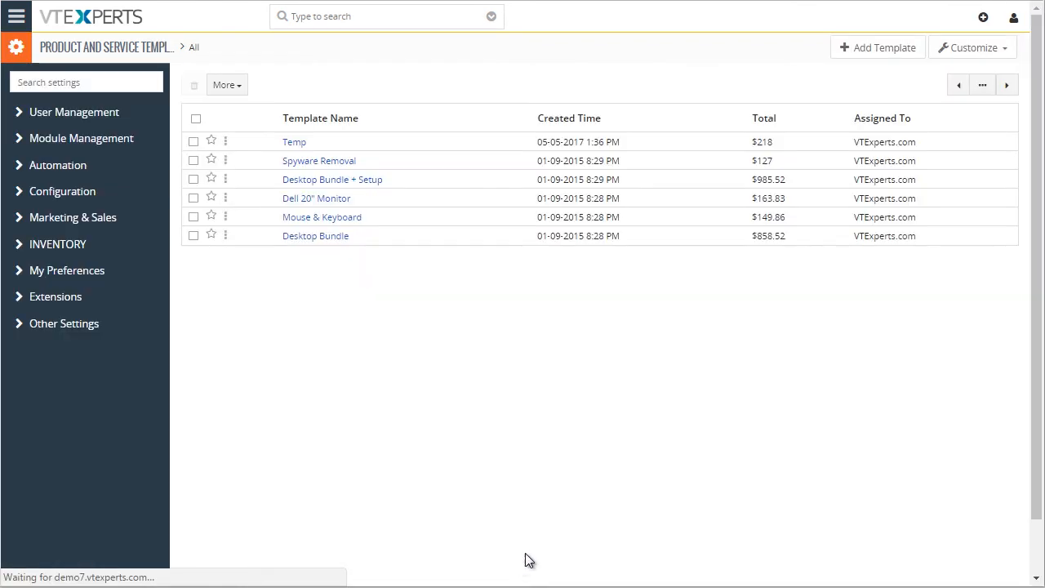
{"action": "left_click", "coordinate": [17, 15]}
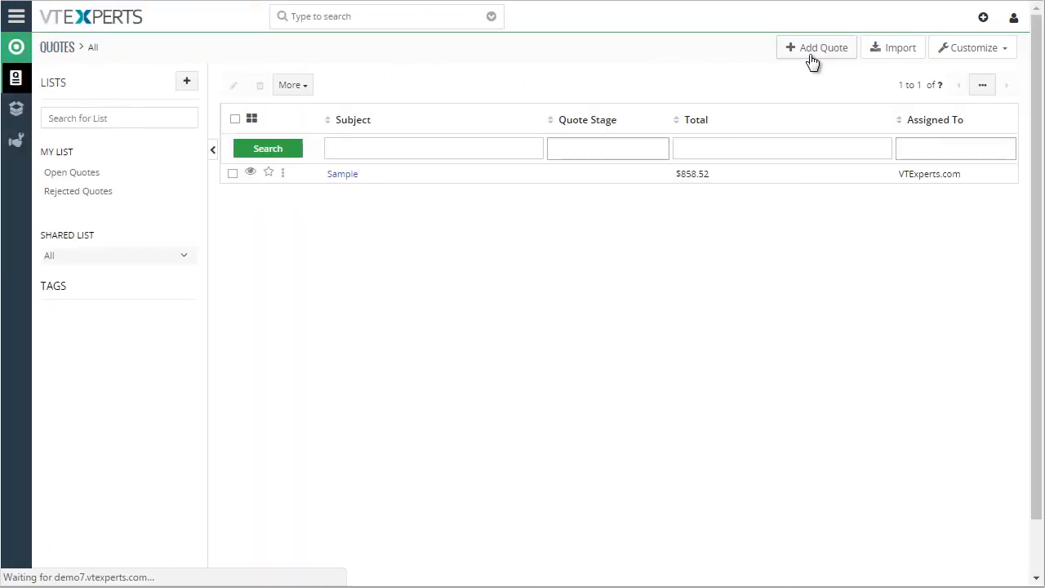
Create a new quote and fill its items from the Temp template (Dell D2015H and Anker, 218.00).
{"action": "left_click", "coordinate": [817, 47]}
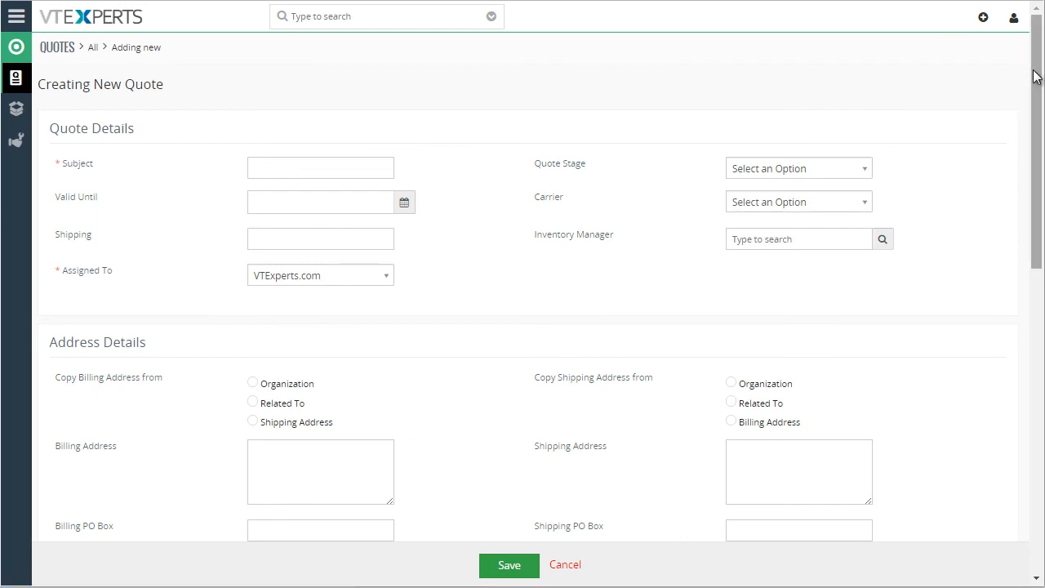
{"action": "left_click", "coordinate": [245, 159]}
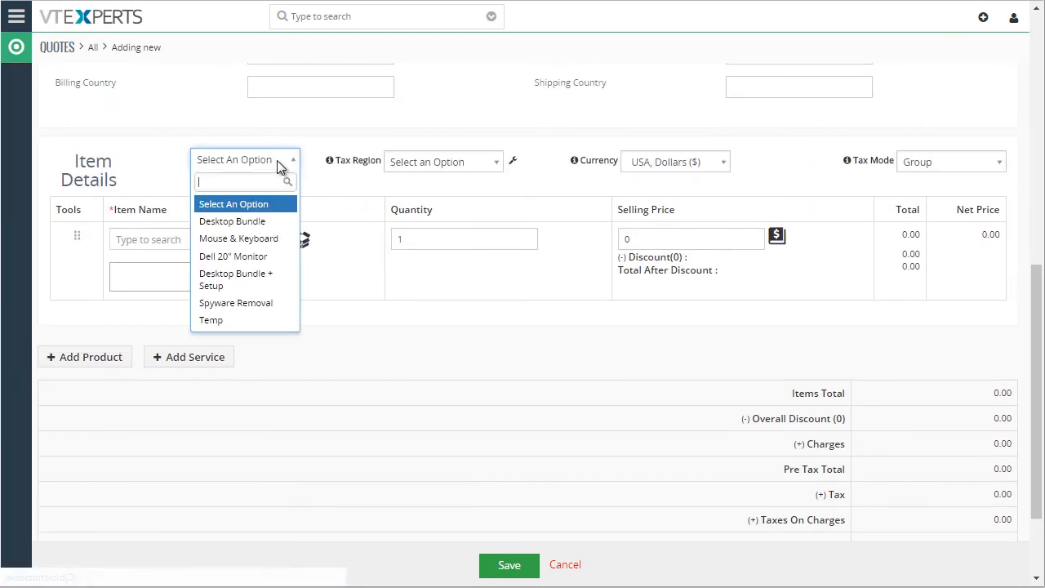
{"action": "left_click", "coordinate": [211, 319]}
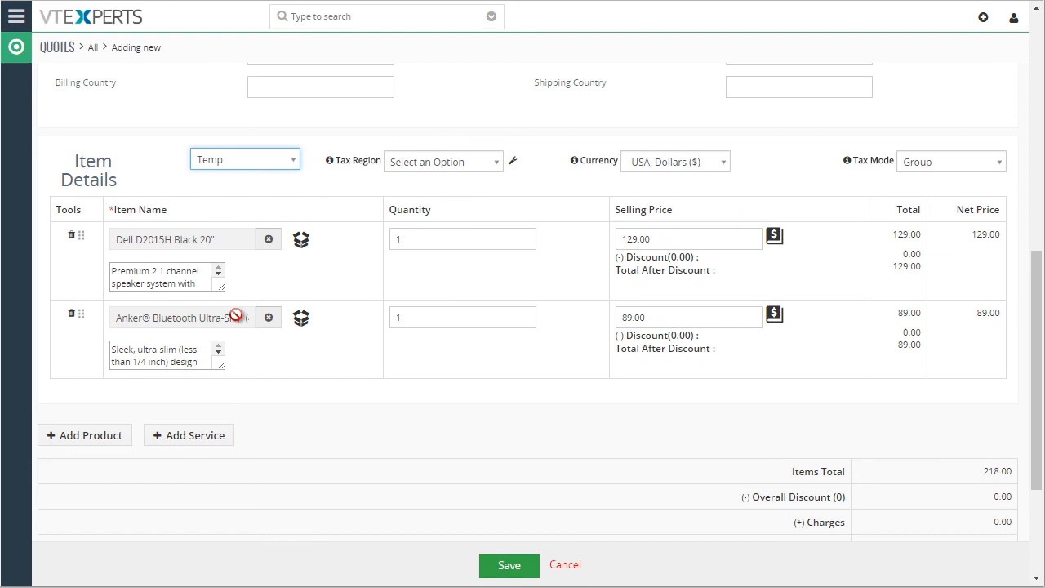
{"action": "mouse_move", "coordinate": [315, 220]}
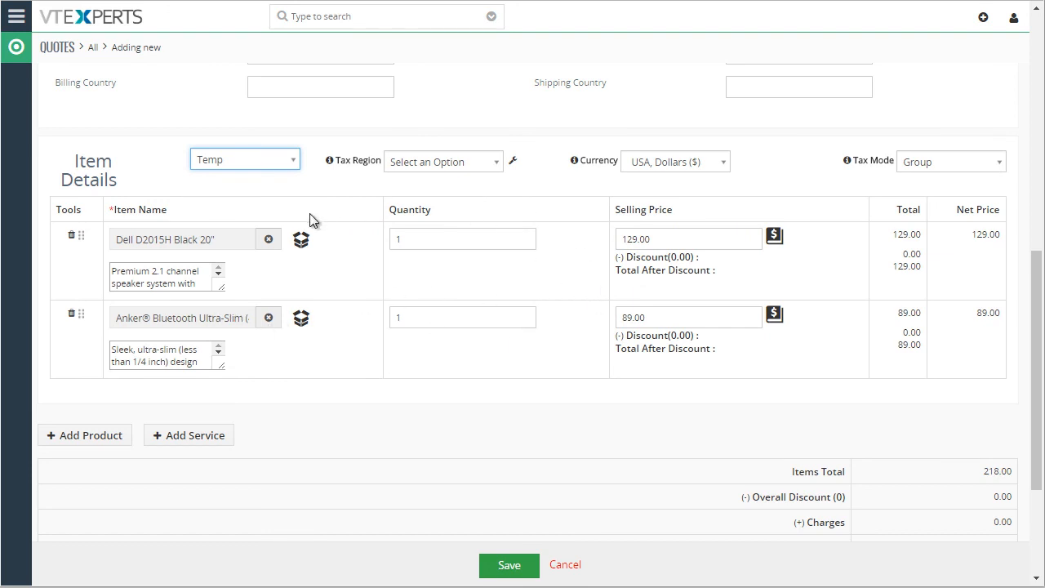